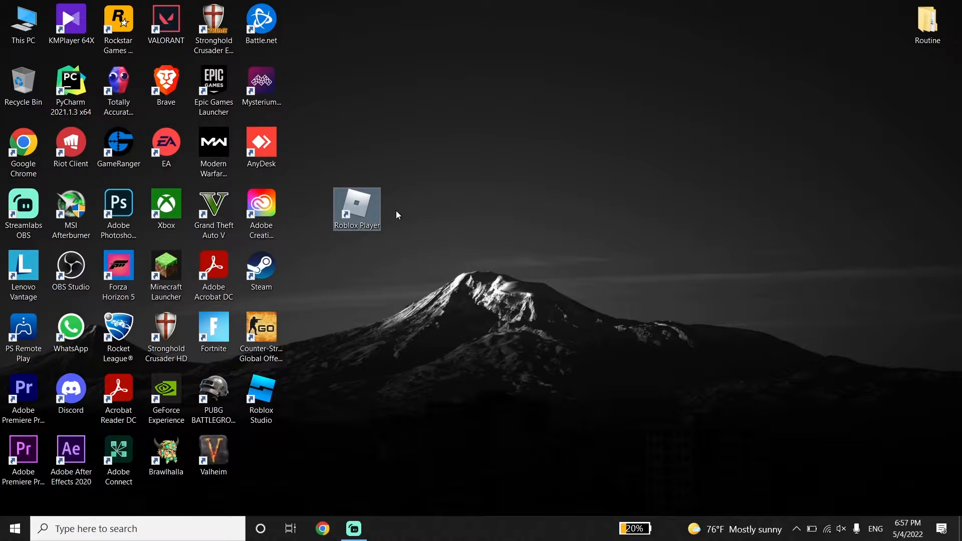
pyautogui.moveTo(397, 207)
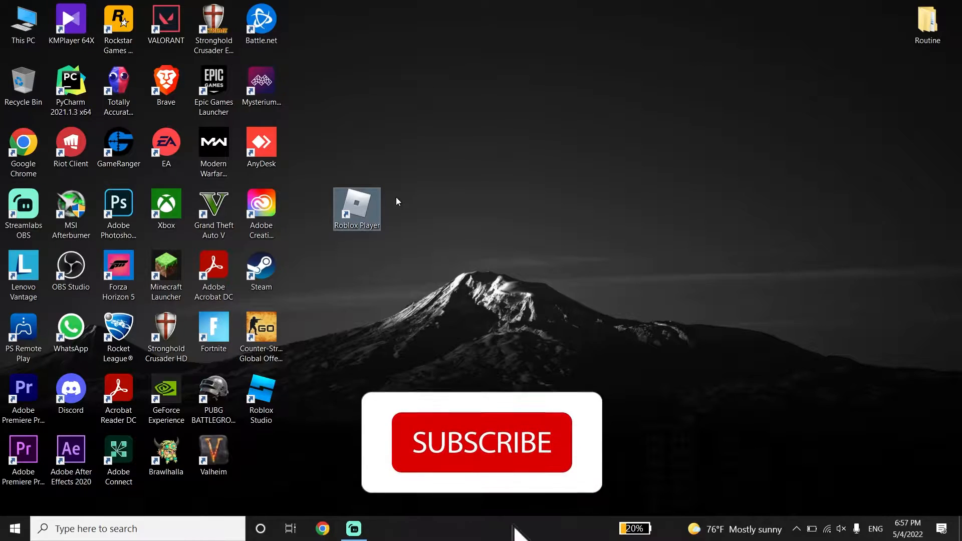
# Find and launch Control Panel from the taskbar search
pyautogui.click(482, 441)
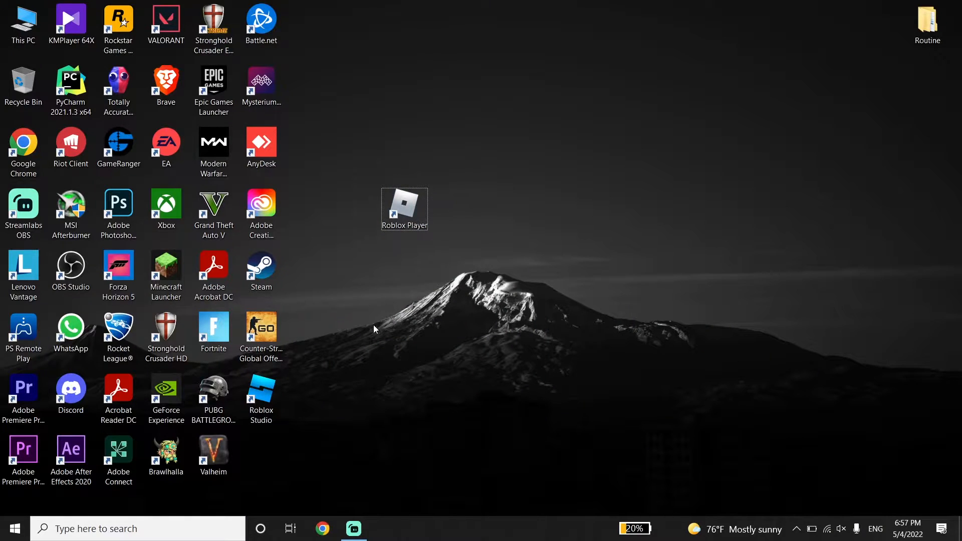
pyautogui.click(122, 528)
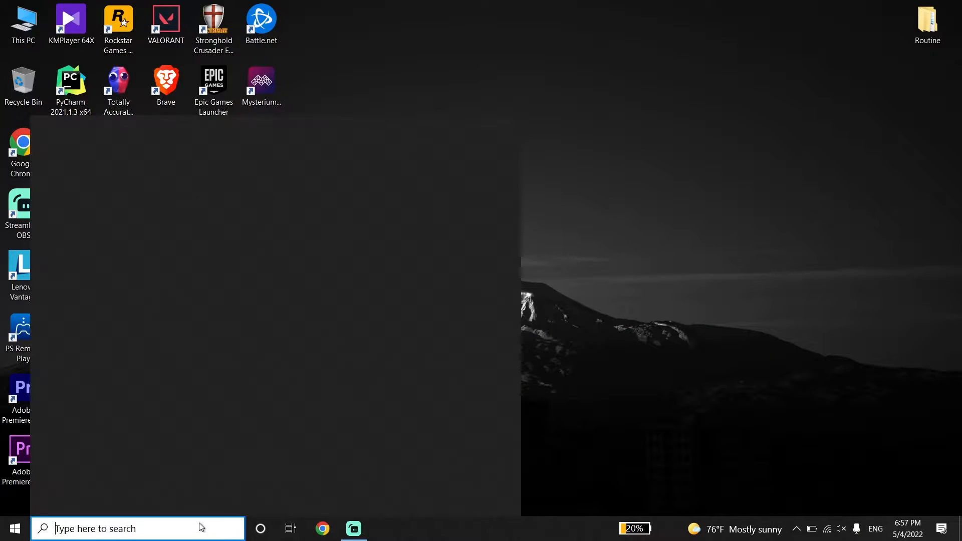
pyautogui.write('control Panel')
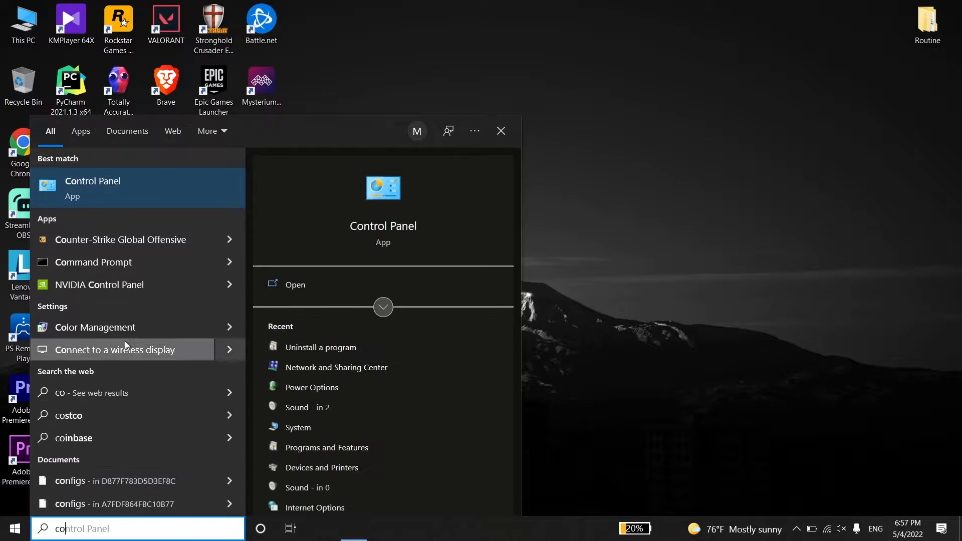
pyautogui.click(501, 130)
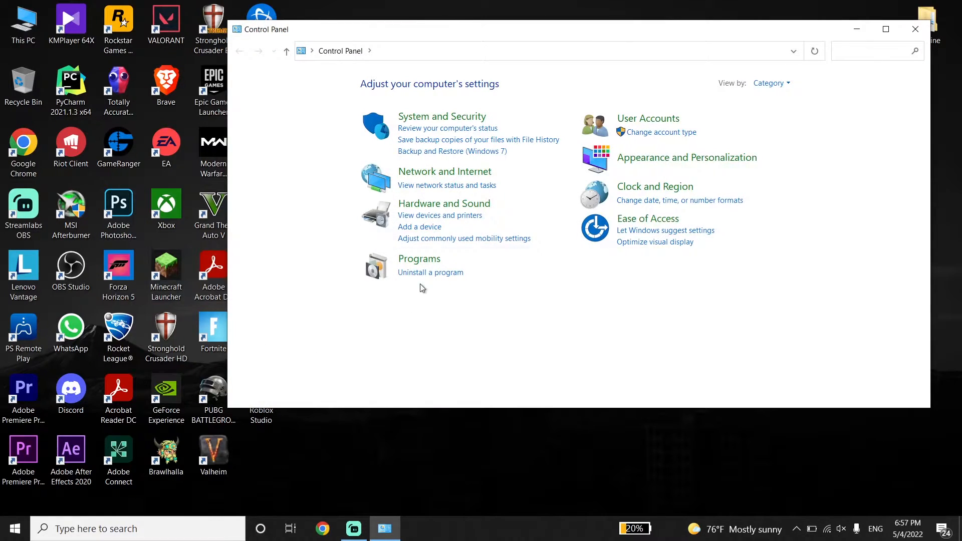
# Navigate through Network and Internet to the Network and Sharing Center
pyautogui.click(444, 172)
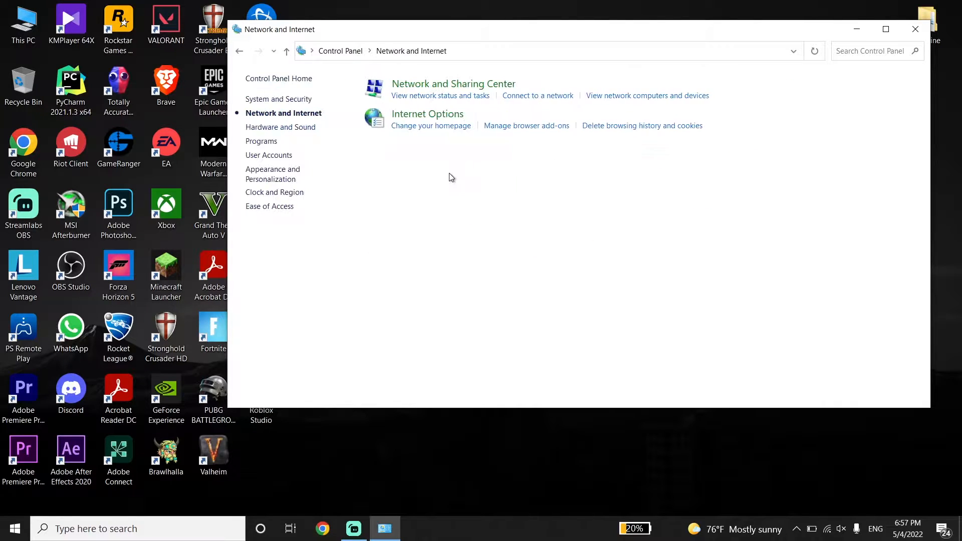
pyautogui.moveTo(453, 83)
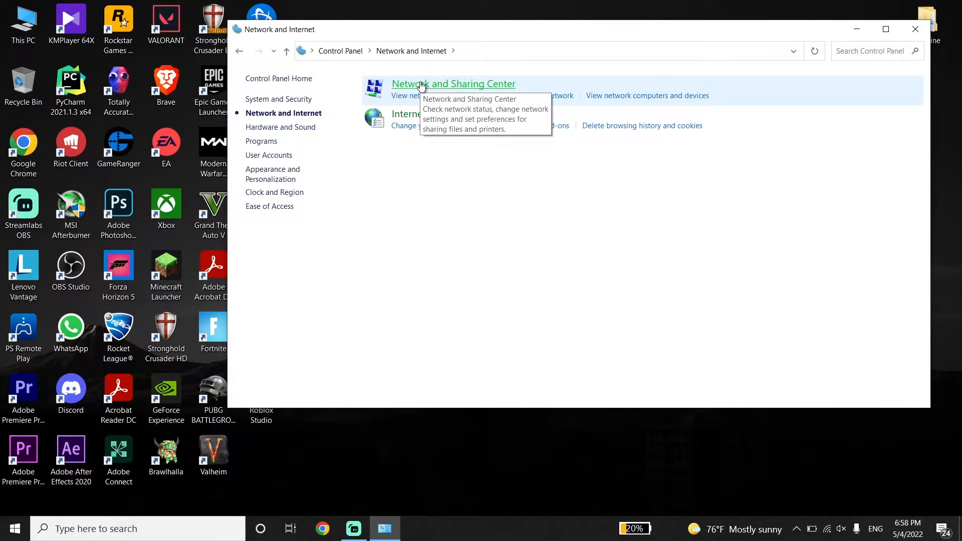
pyautogui.click(453, 84)
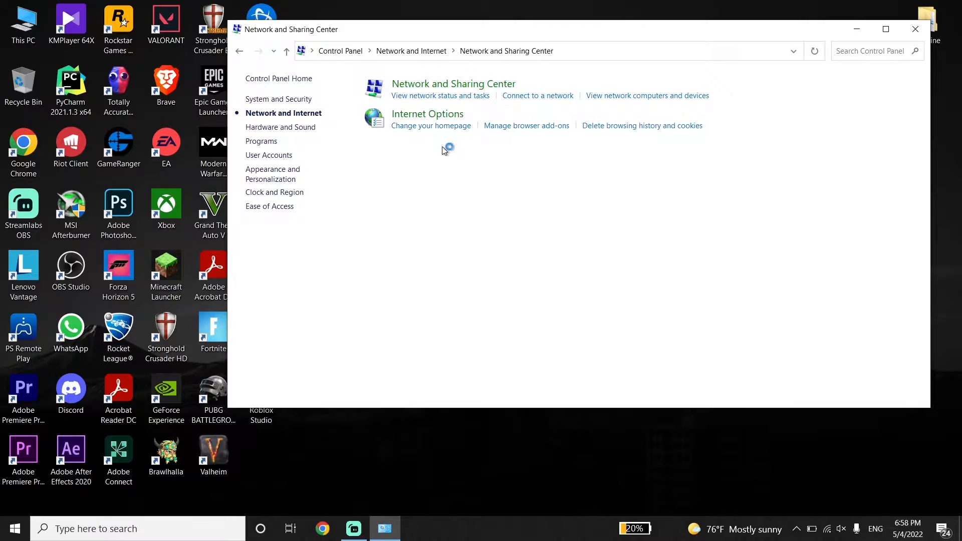
pyautogui.click(440, 95)
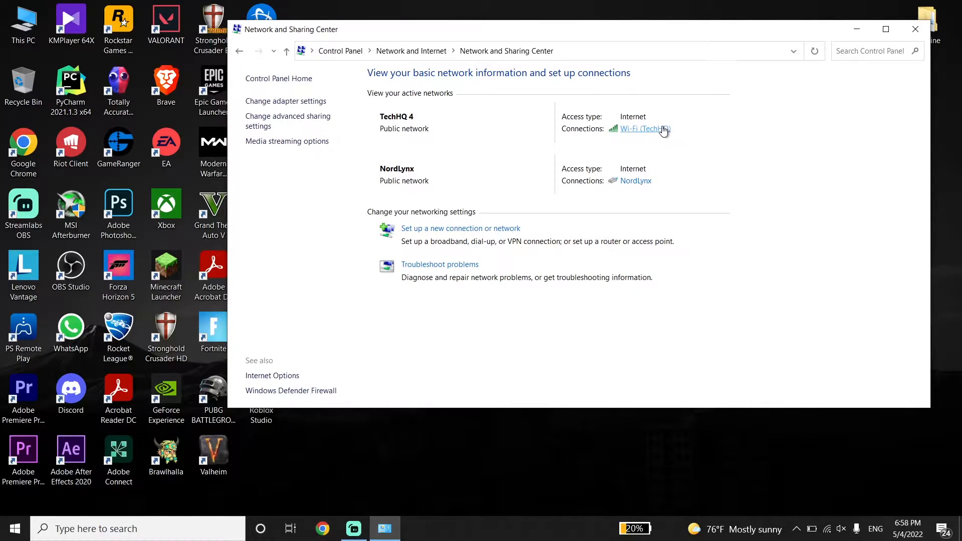
# Reach the Wi-Fi (TechHQ) connection's IPv4 (TCP/IPv4) properties from its status dialog
pyautogui.click(641, 129)
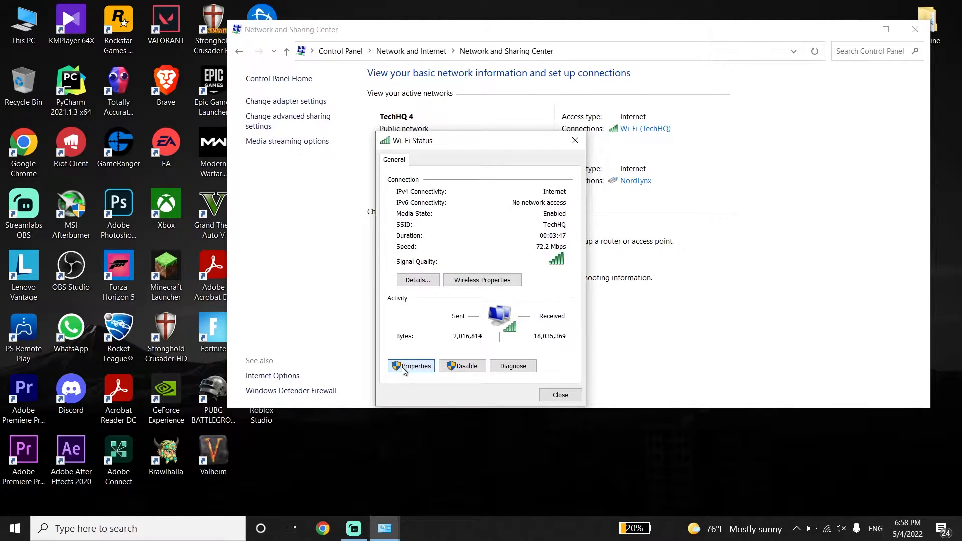
pyautogui.click(414, 366)
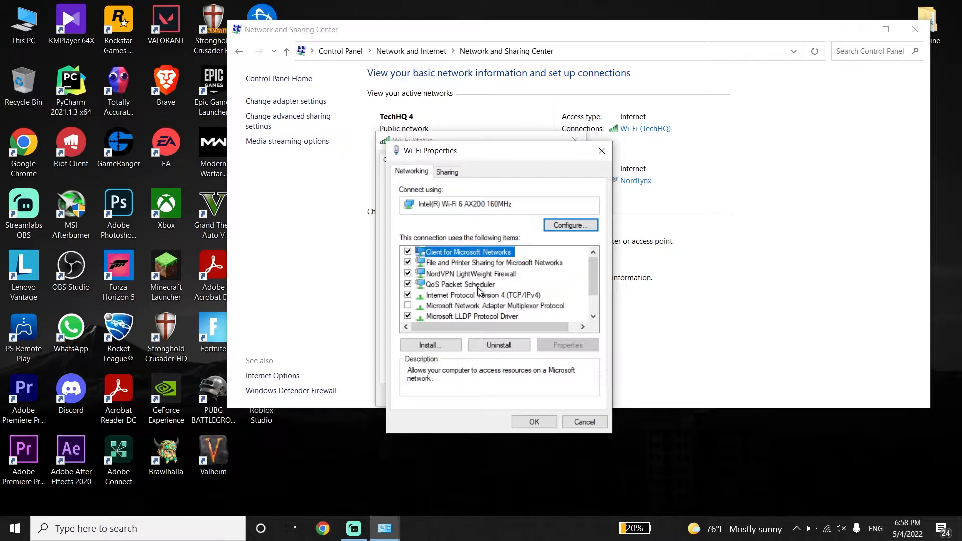
pyautogui.click(484, 294)
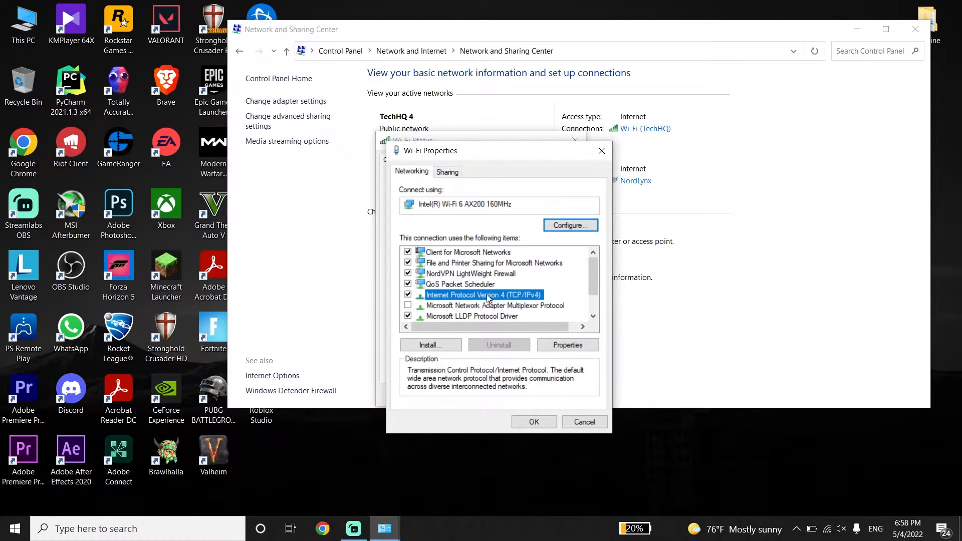
pyautogui.click(567, 343)
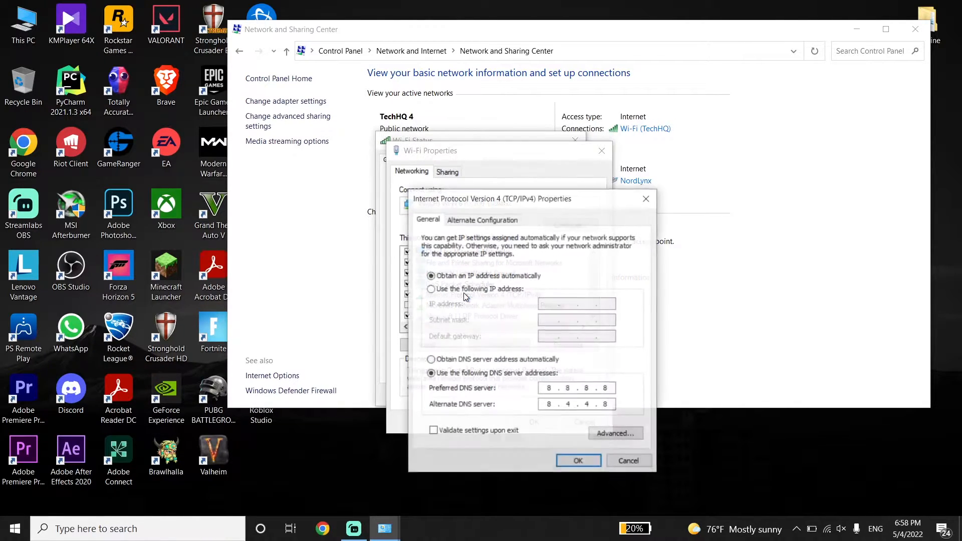
pyautogui.click(431, 360)
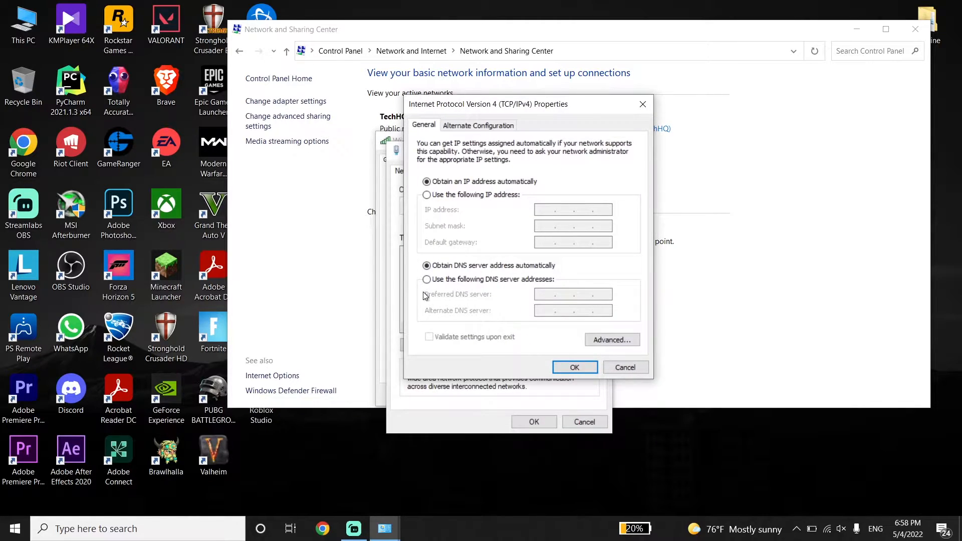
# Switch DNS to manual and enter preferred 8.8.8.8 and alternate 8.4.4.8
pyautogui.click(427, 280)
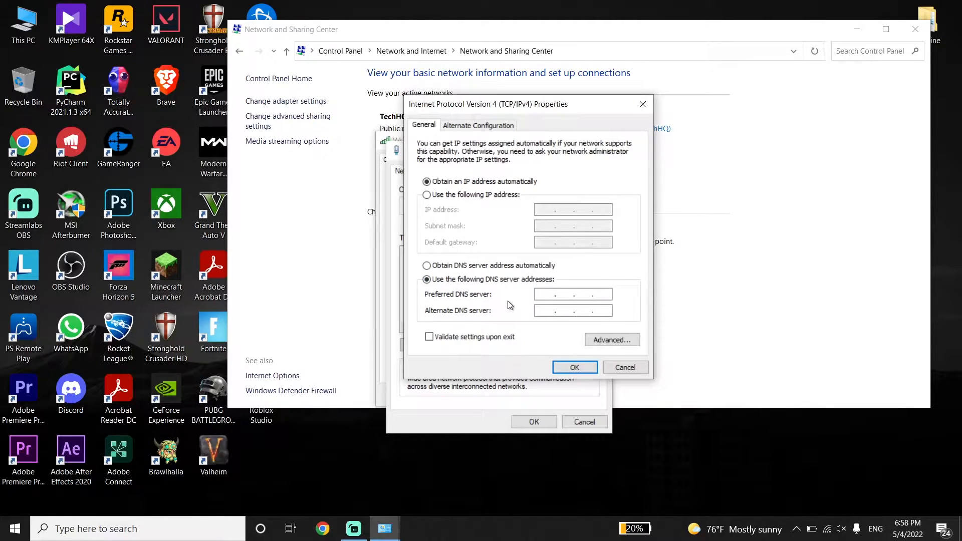
pyautogui.click(572, 294)
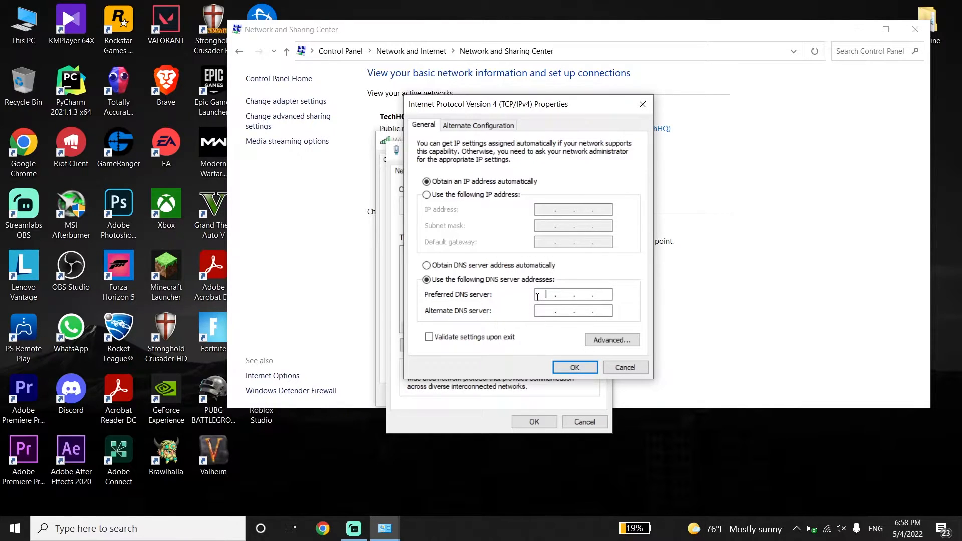
pyautogui.write('8')
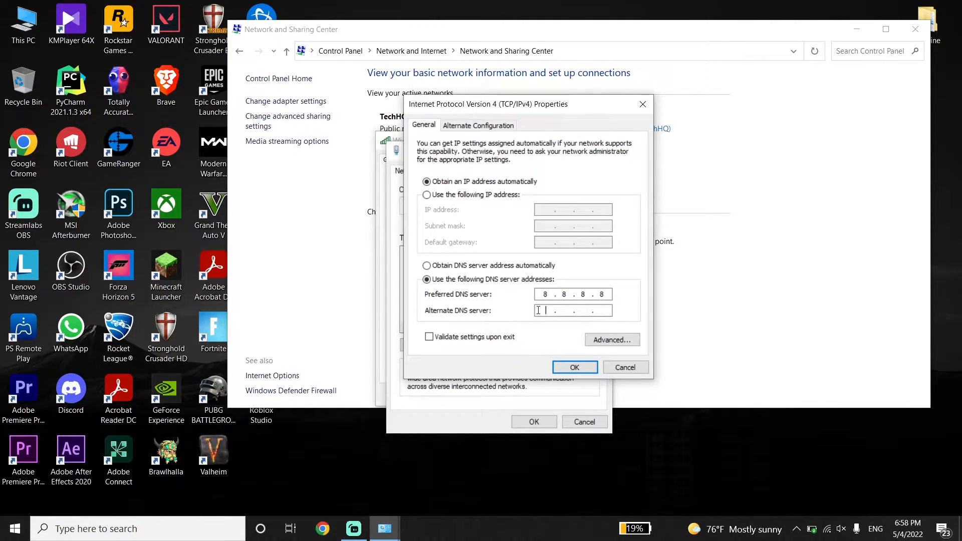
pyautogui.write('8.4.4.8')
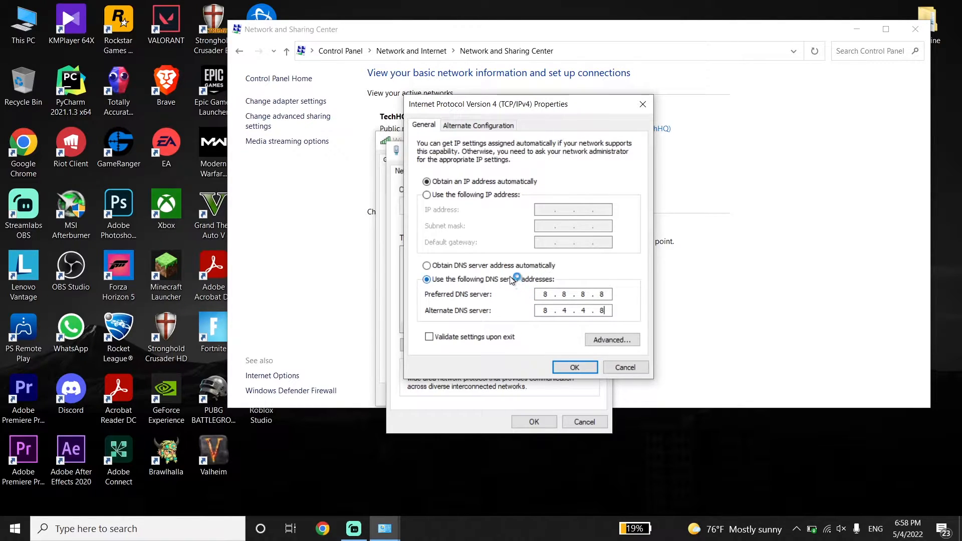
# Clear the entries and re-enter DNS servers as 1.1.1.1 preferred and 1.0.0.1 alternate
pyautogui.click(427, 265)
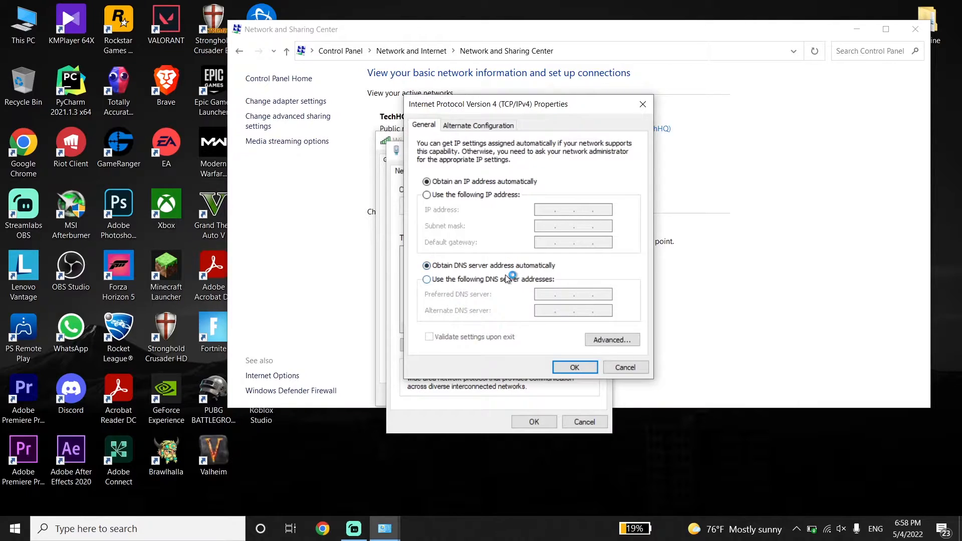
pyautogui.click(427, 279)
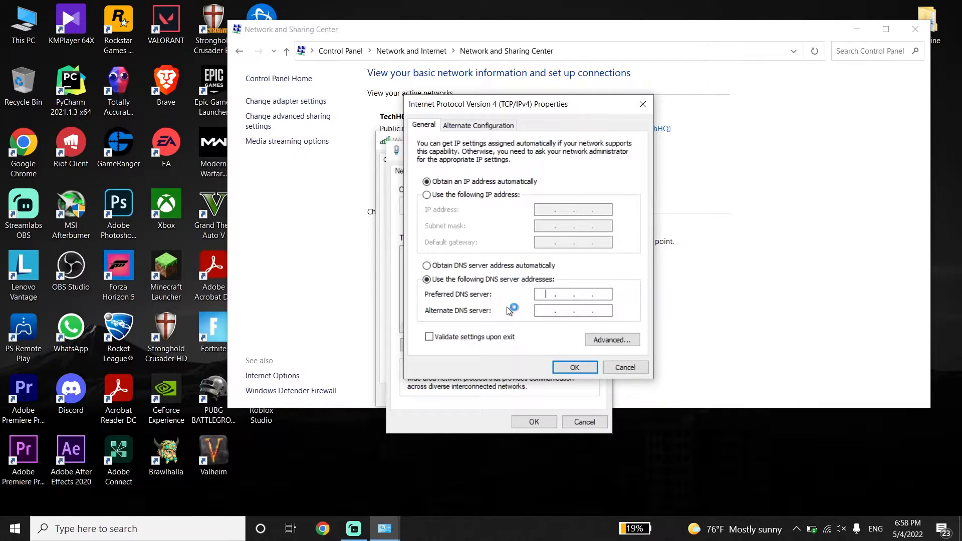
pyautogui.write('11')
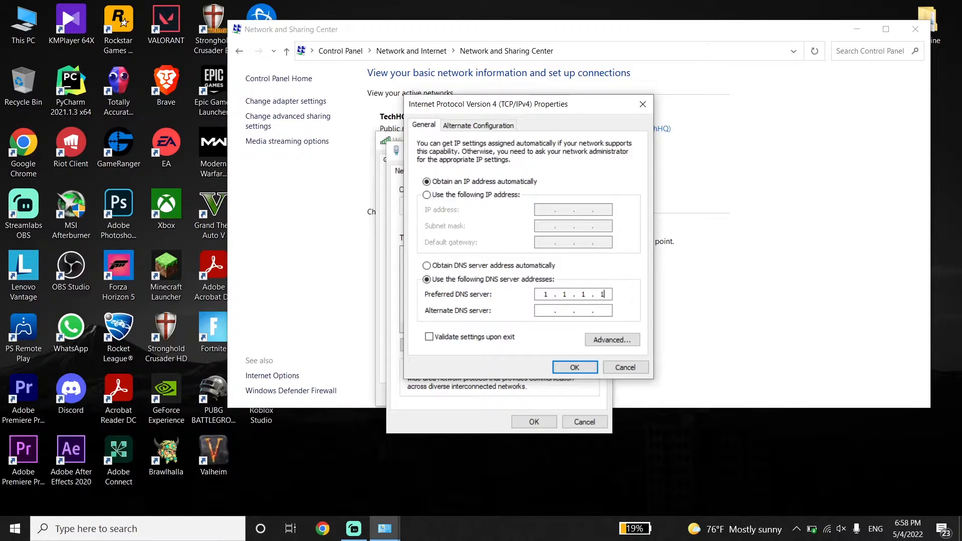
pyautogui.click(555, 311)
pyautogui.write('1.0..')
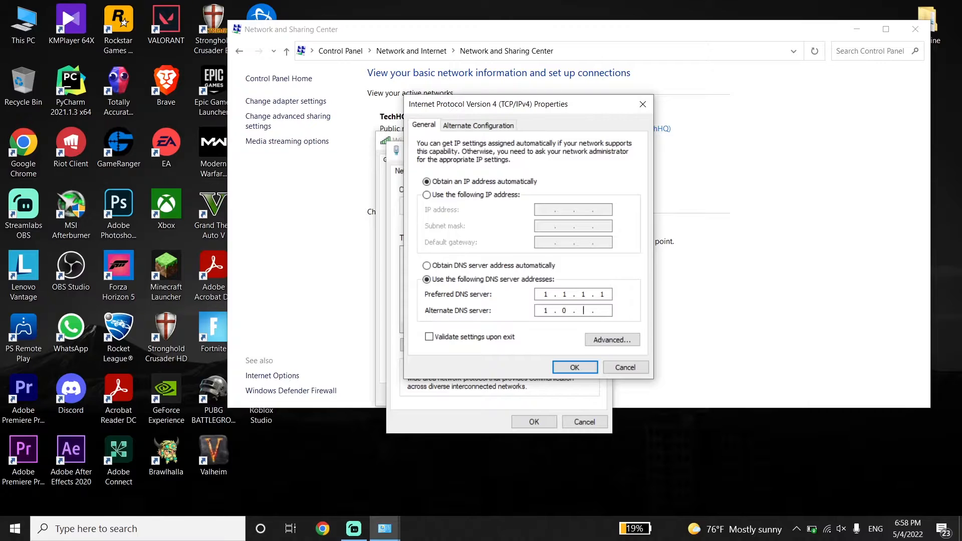
pyautogui.write('0')
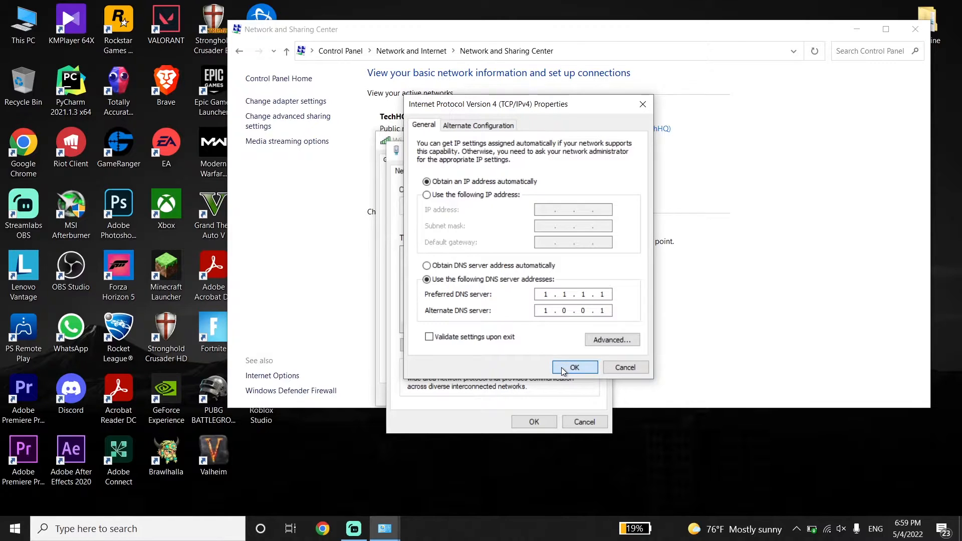
# Confirm the DNS addresses and apply the Wi-Fi adapter properties
pyautogui.click(573, 366)
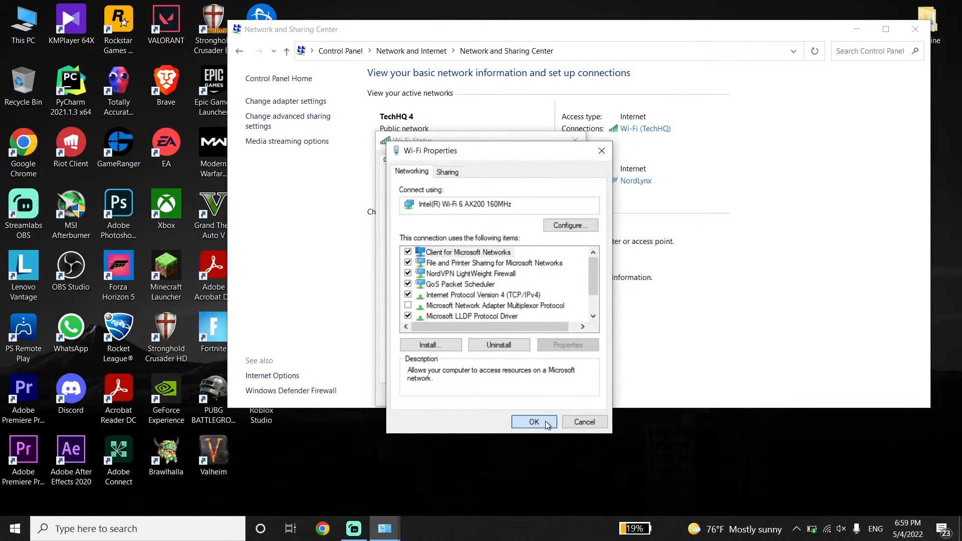
pyautogui.click(533, 421)
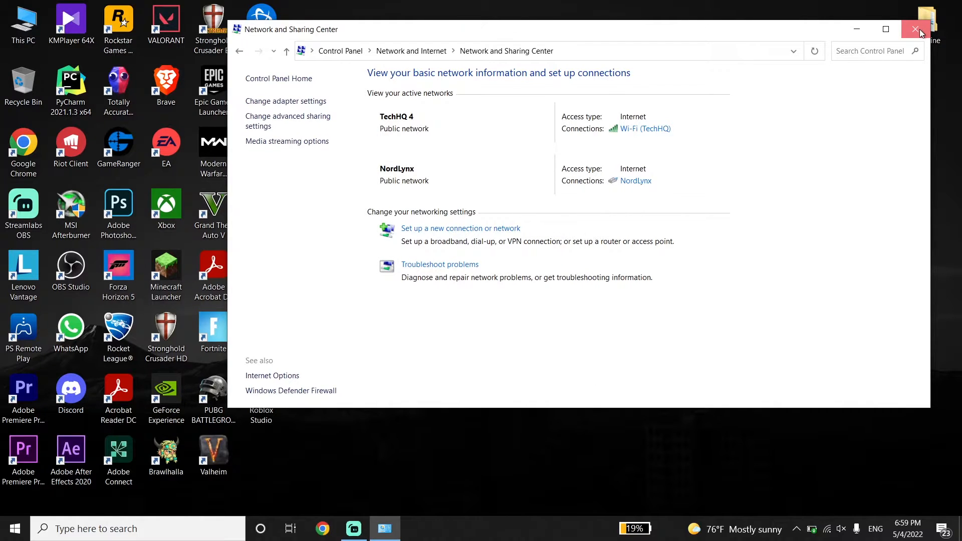
# Close Control Panel and launch Command Prompt as administrator via the cmd search
pyautogui.click(919, 29)
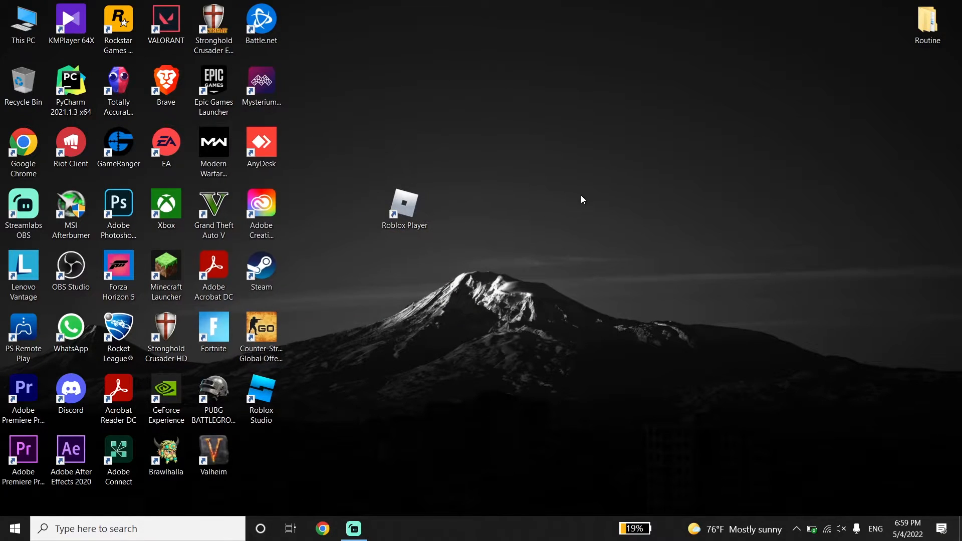
pyautogui.moveTo(595, 203)
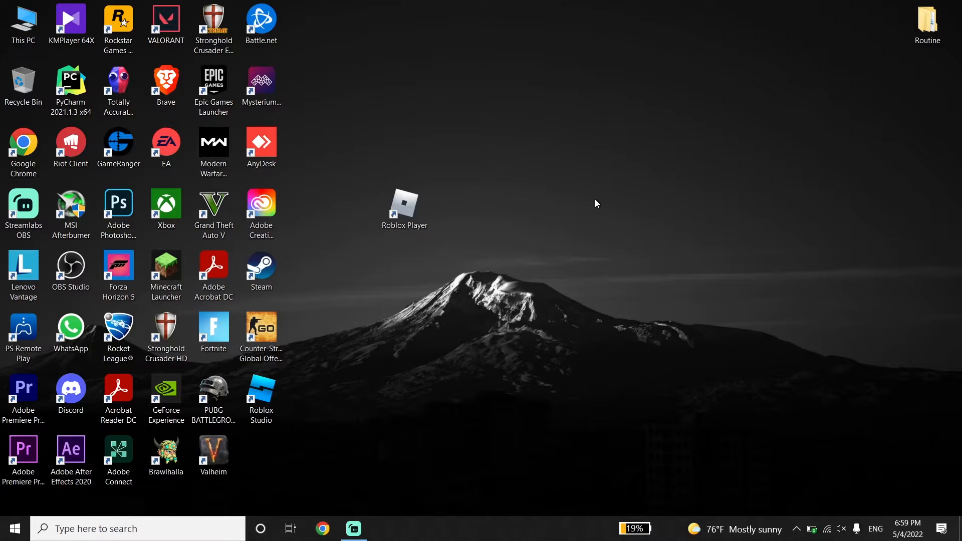
pyautogui.moveTo(577, 215)
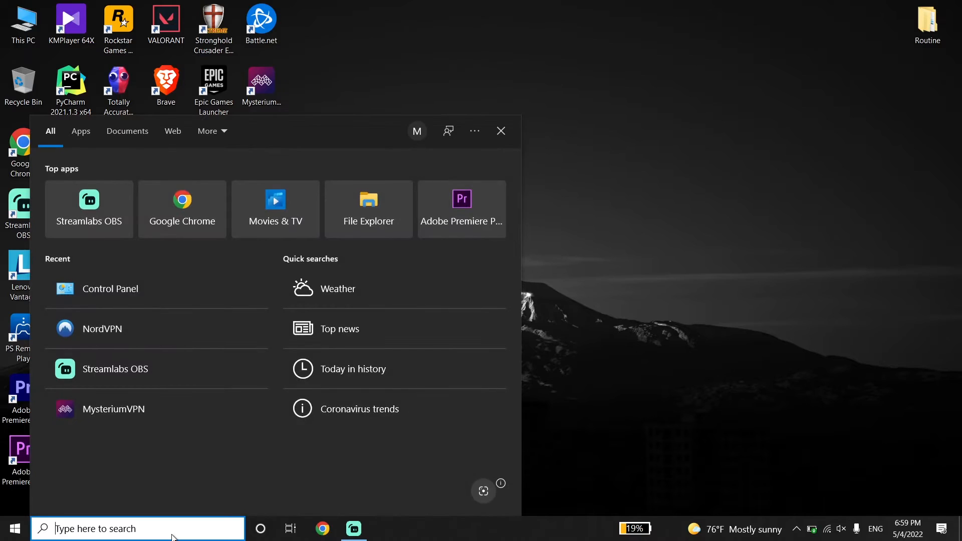
pyautogui.write('cmd')
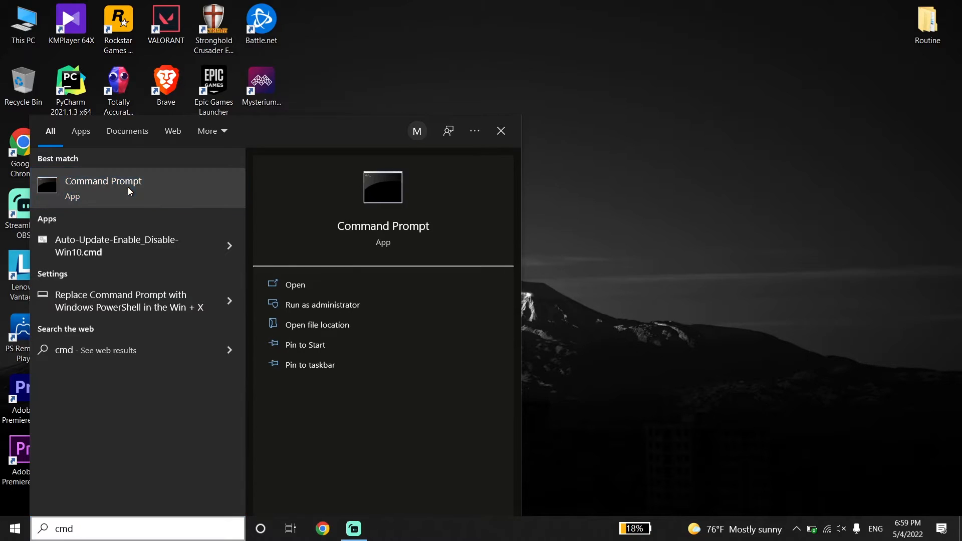
pyautogui.rightClick(103, 187)
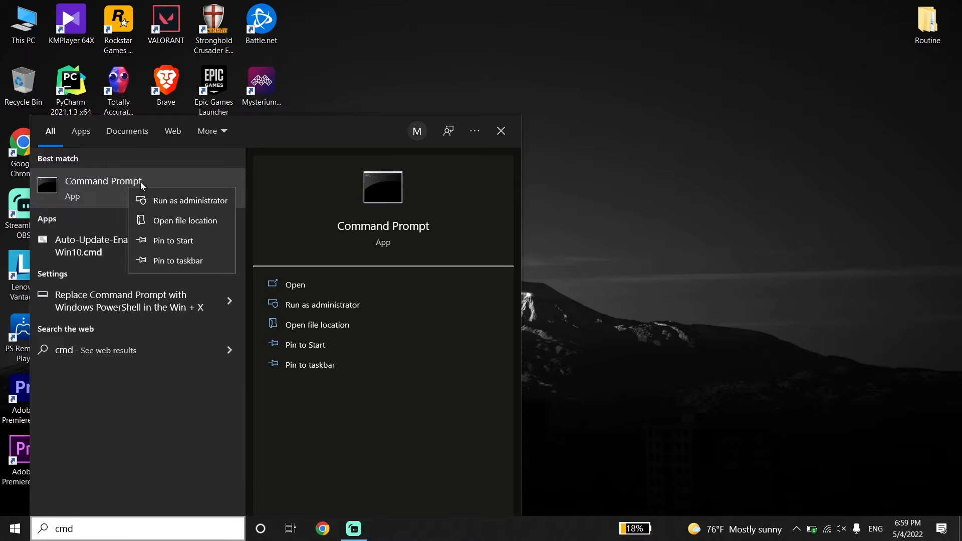
pyautogui.moveTo(191, 201)
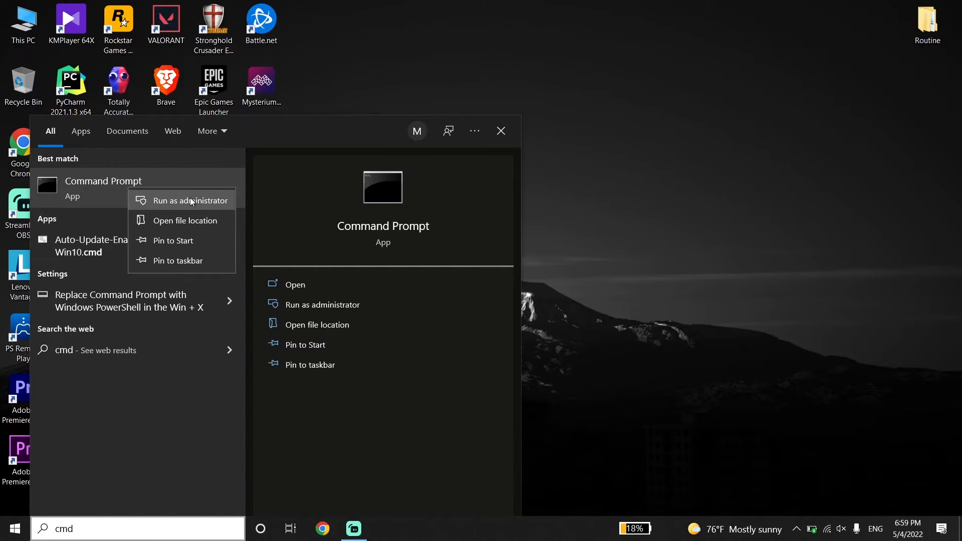
pyautogui.click(190, 201)
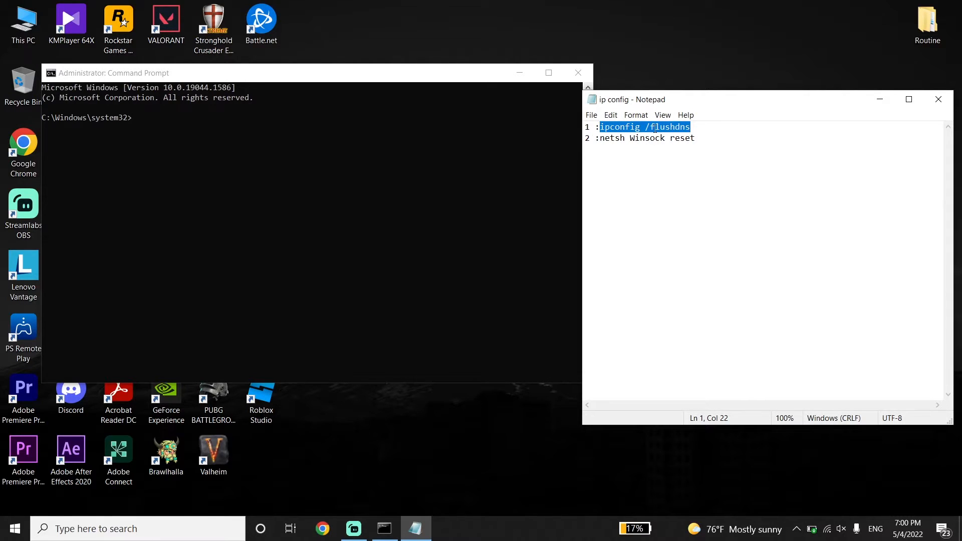
# Run ipconfig /flushdns and netsh Winsock reset, then exit the prompt
pyautogui.rightClick(645, 127)
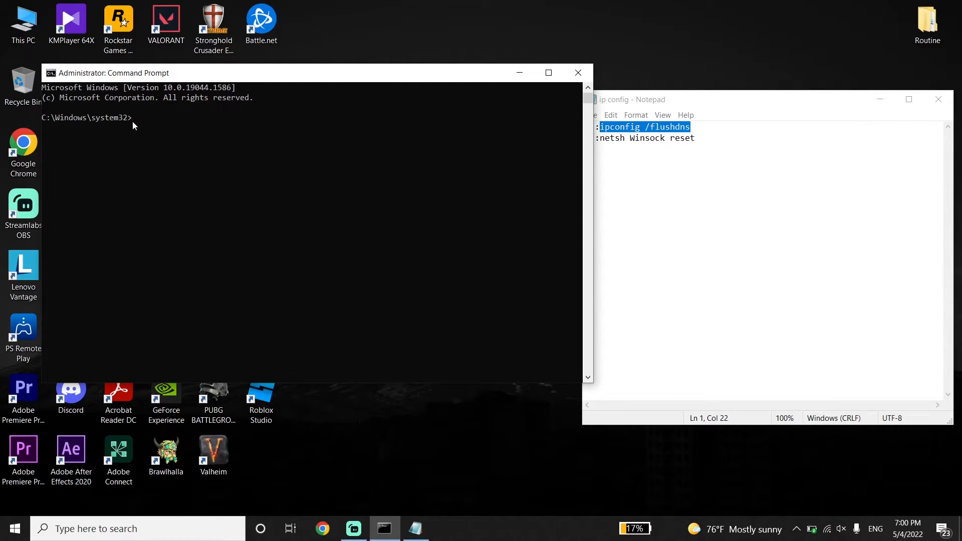
pyautogui.write('ipconfig /flushdns')
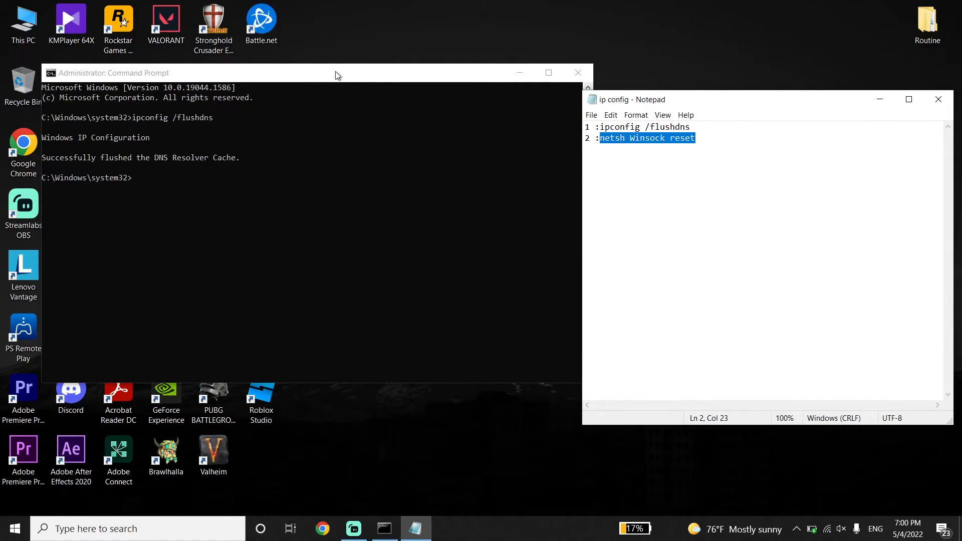
pyautogui.write('netsh Winsock reset')
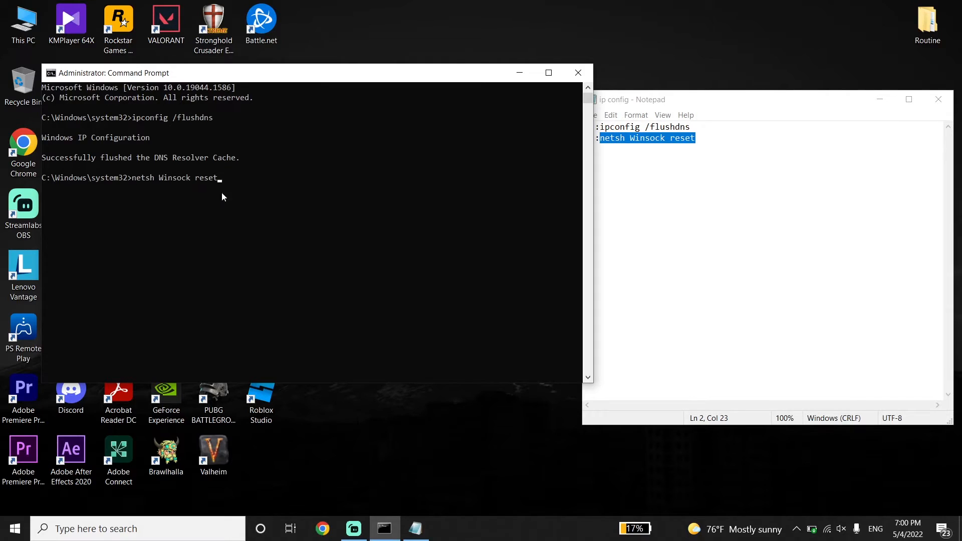
pyautogui.press('enter')
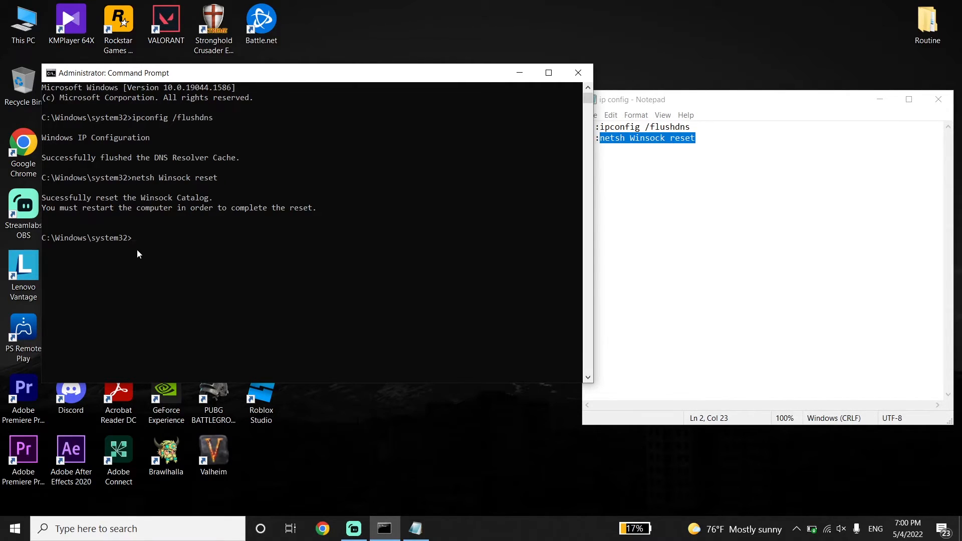
pyautogui.write('Exio')
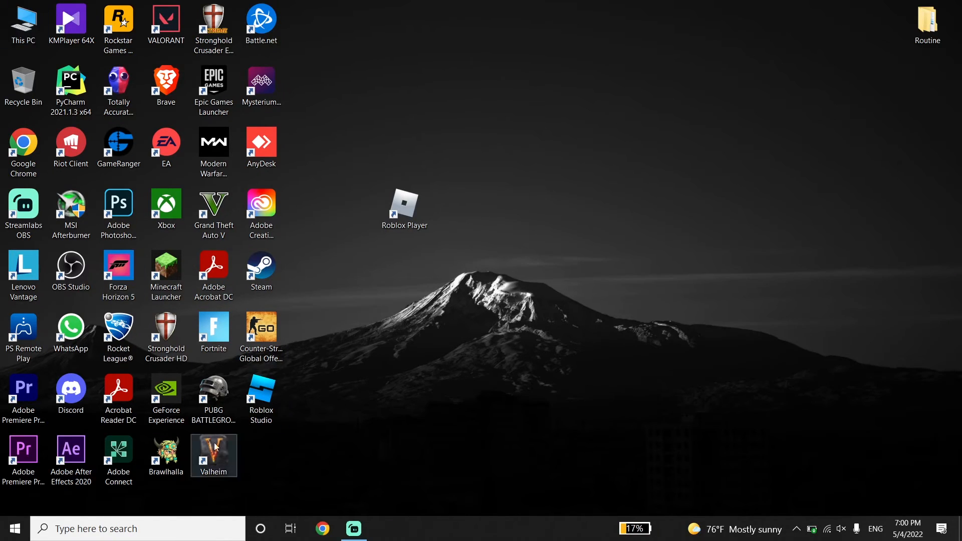
pyautogui.click(15, 528)
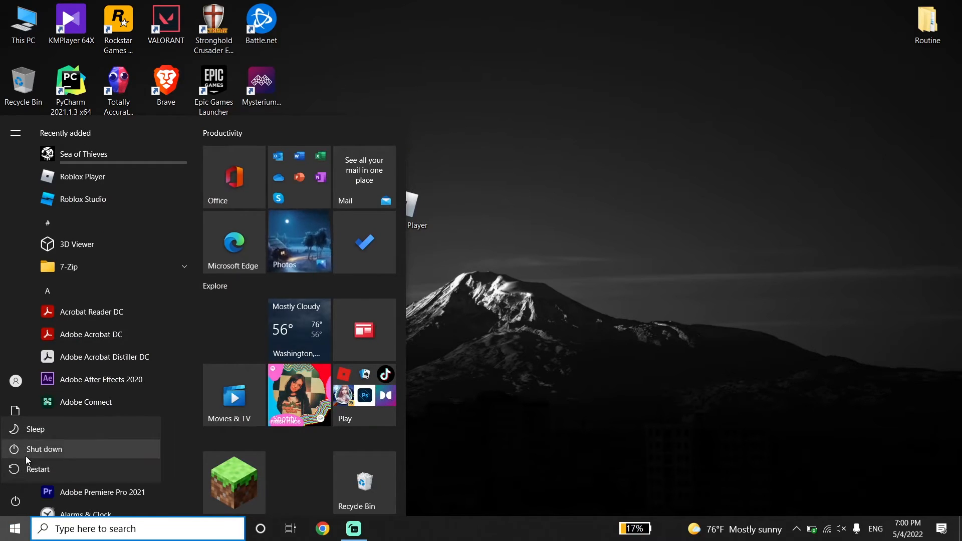
pyautogui.moveTo(38, 469)
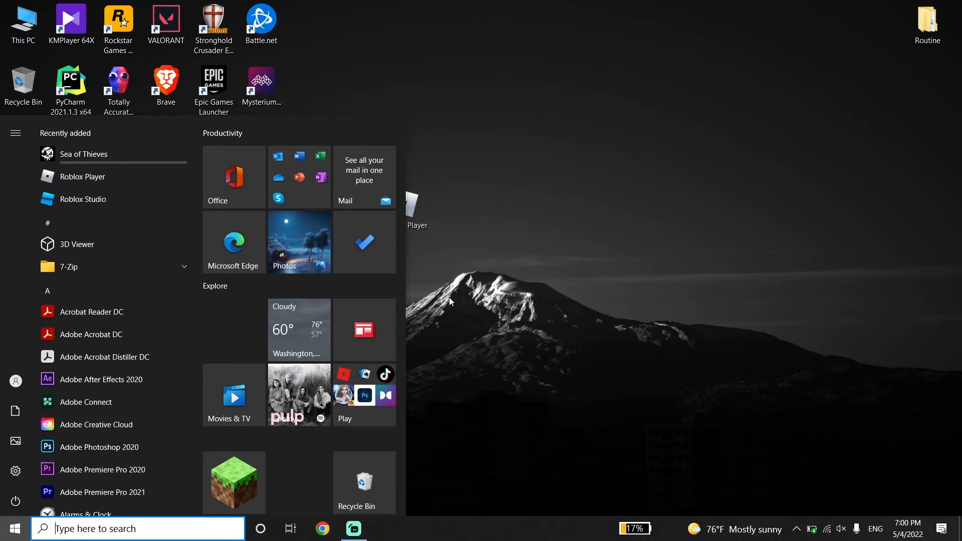
pyautogui.click(438, 185)
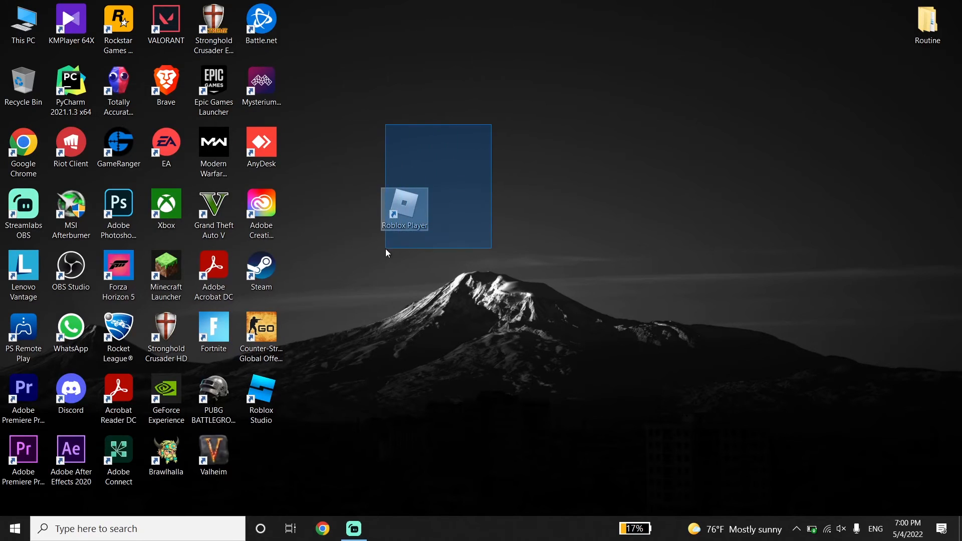
pyautogui.click(392, 265)
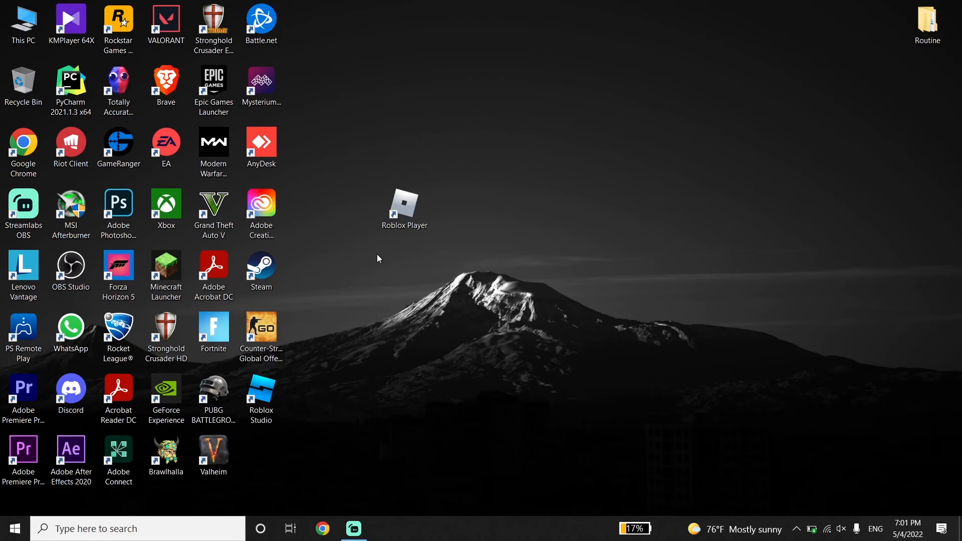
pyautogui.click(403, 208)
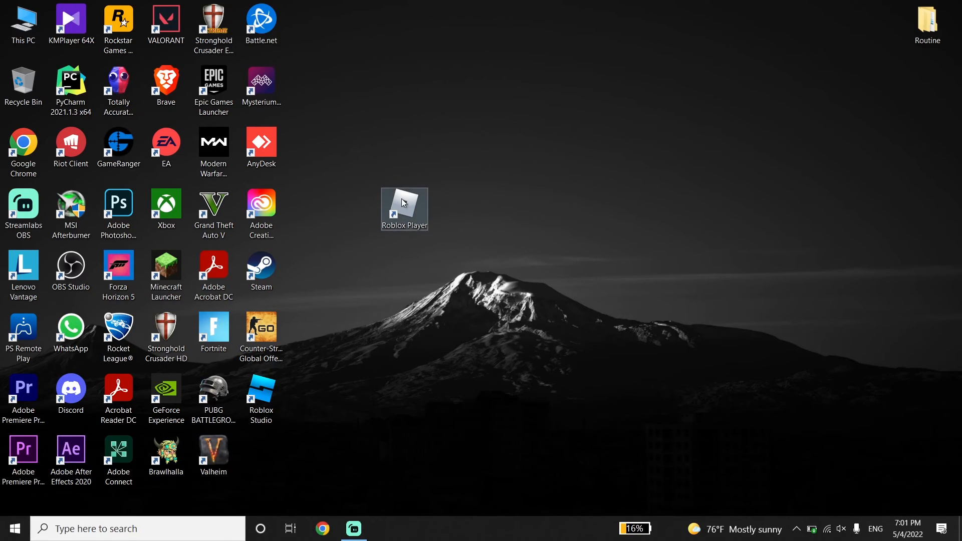